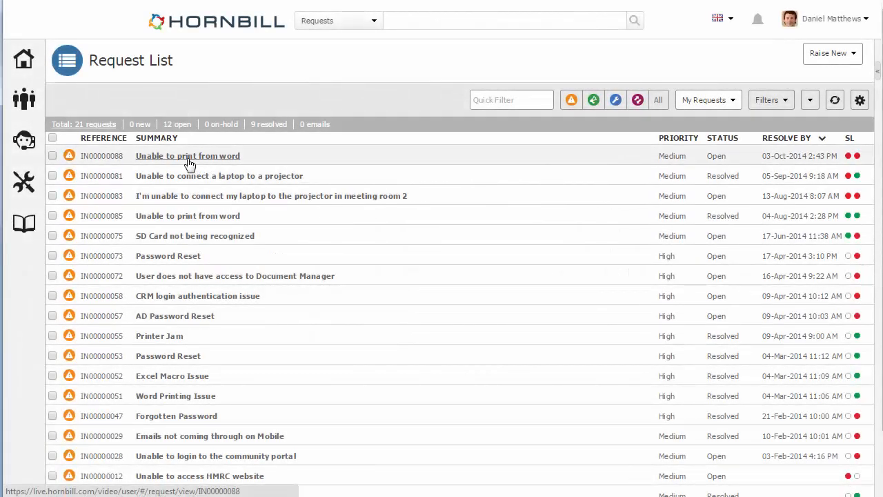
# Step: Open incident IN00000088 'Unable to print from word' from the Request List
pyautogui.click(188, 155)
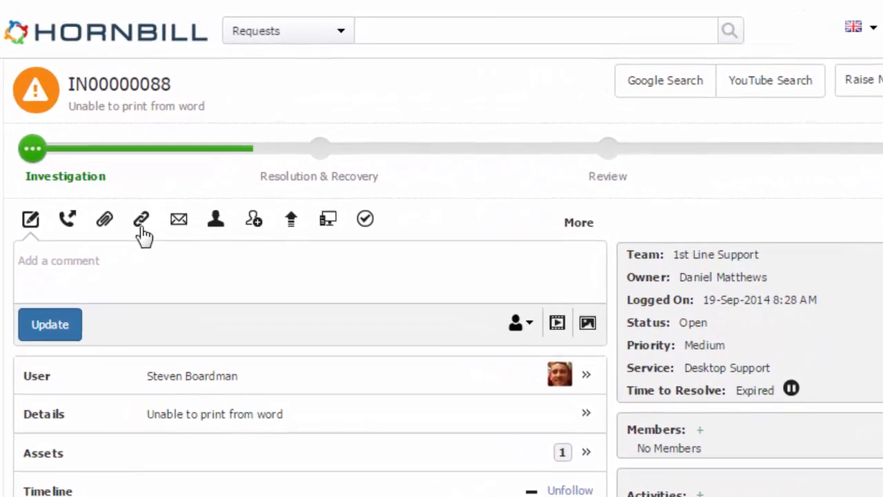
# Step: Search for linkable requests of type Incident with summary 'printing'
pyautogui.click(140, 218)
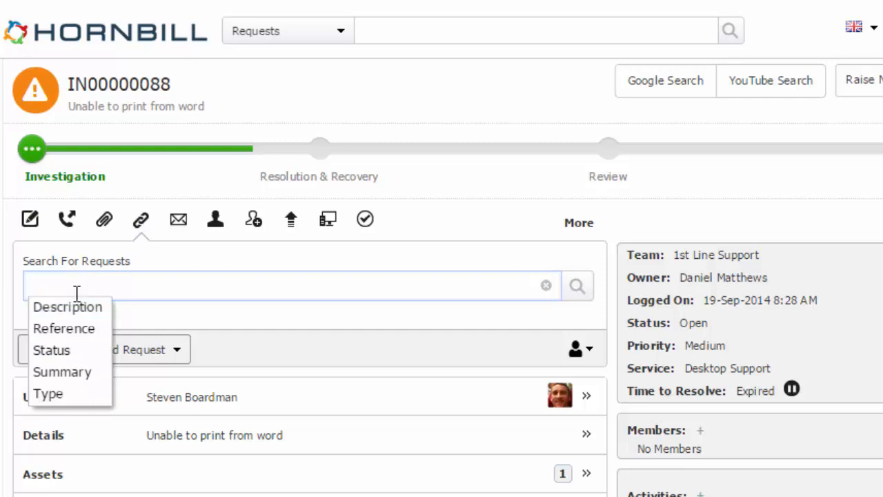
pyautogui.moveTo(67, 307)
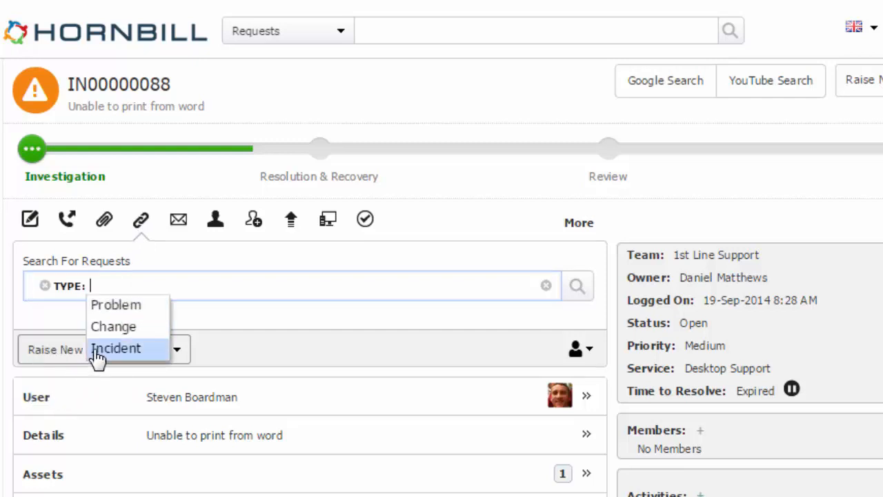
pyautogui.click(116, 347)
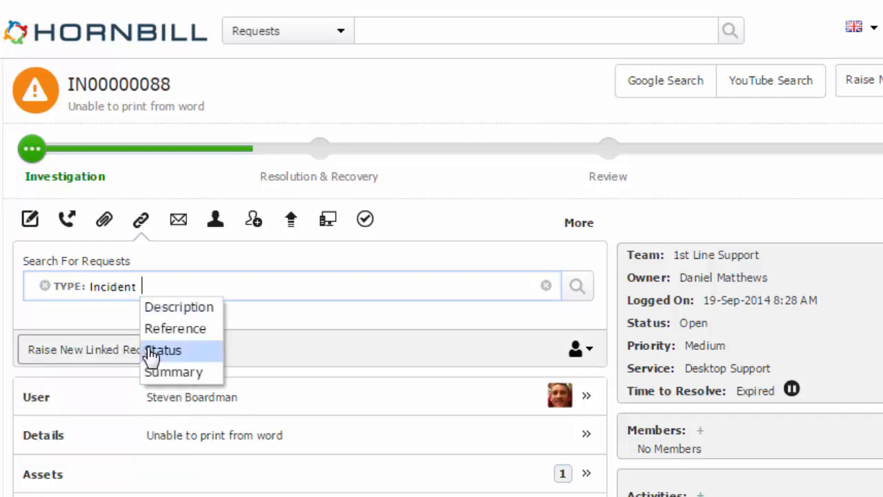
pyautogui.click(174, 371)
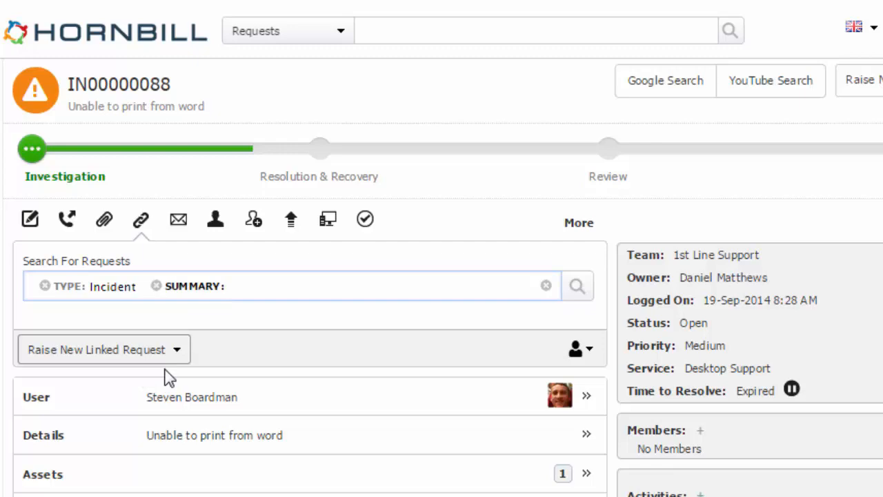
pyautogui.write('printi')
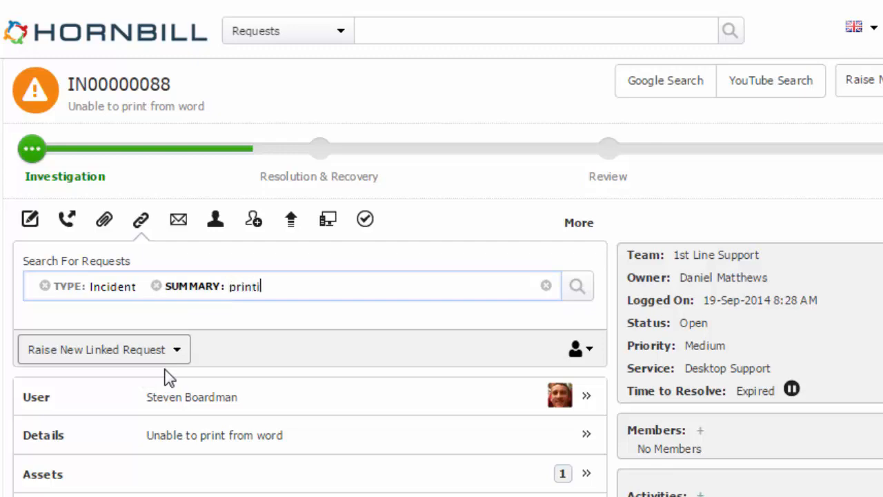
pyautogui.click(576, 286)
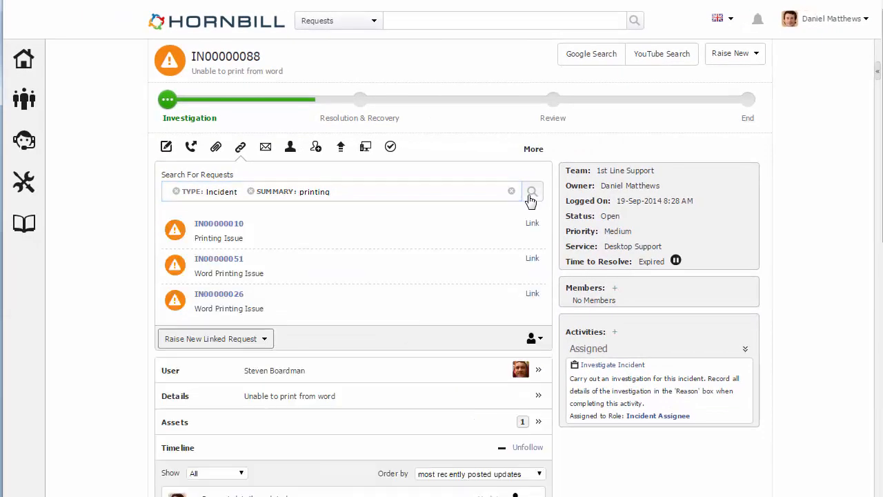
# Step: Link incident IN00000026 'Word Printing Issue' to IN00000088 from the search results
pyautogui.click(218, 224)
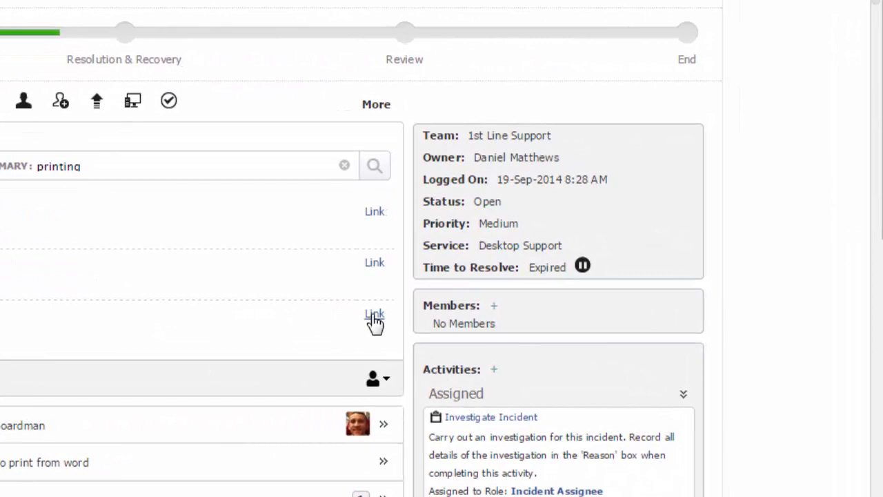
pyautogui.click(375, 315)
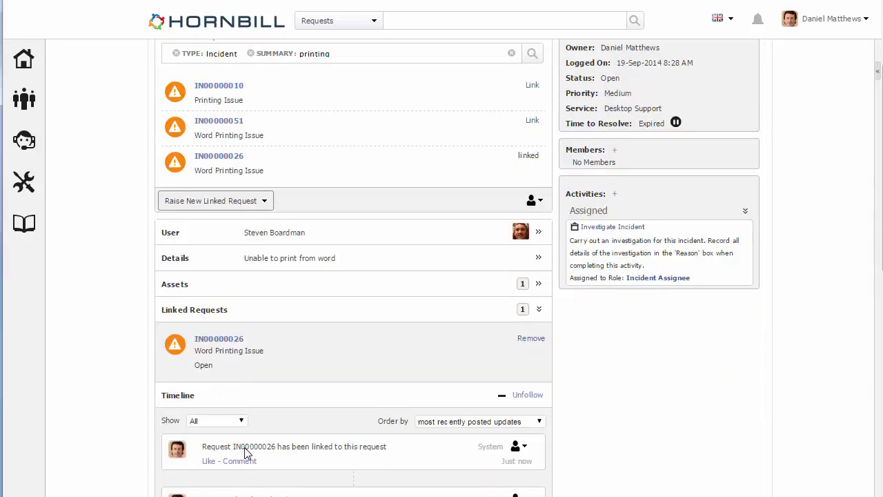
pyautogui.moveTo(250, 364)
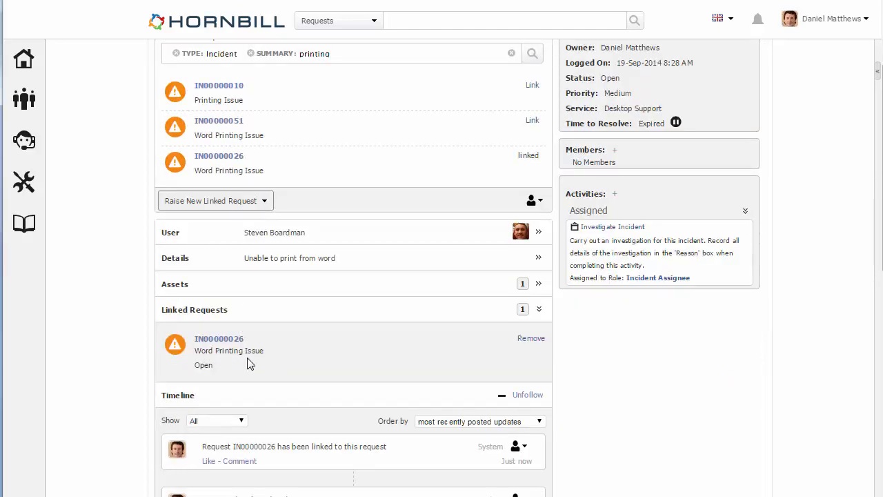
pyautogui.moveTo(530, 338)
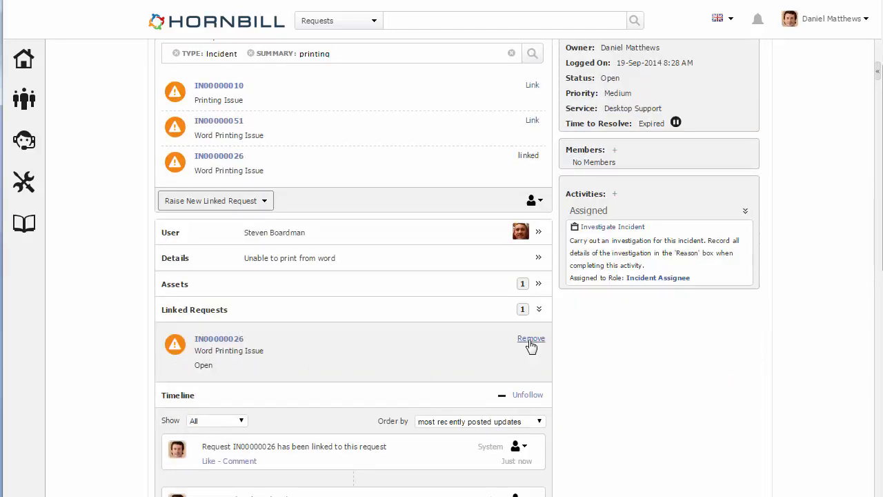
# Step: Remove the link to IN00000026 and confirm the unlink
pyautogui.click(530, 338)
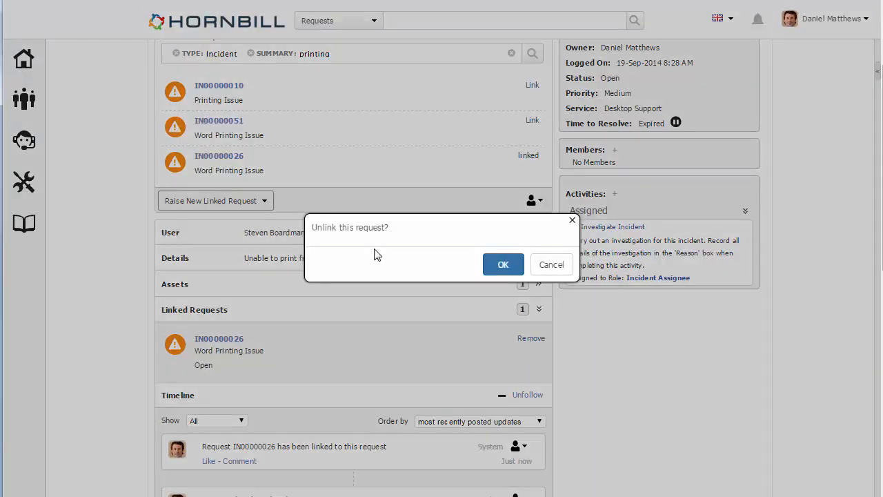
pyautogui.click(503, 265)
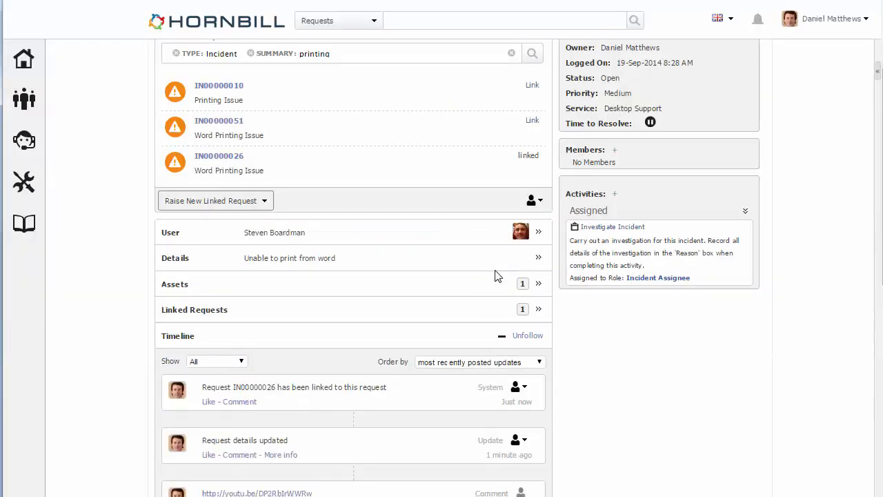
pyautogui.scroll(3)
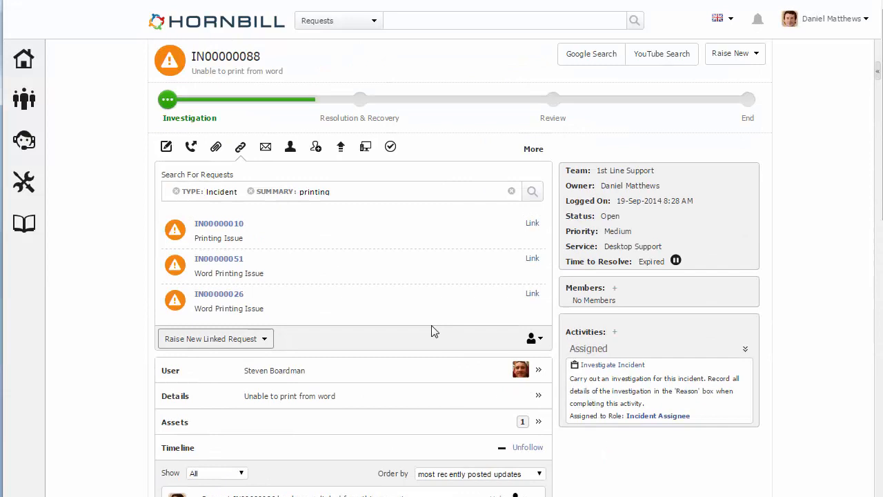
pyautogui.moveTo(247, 196)
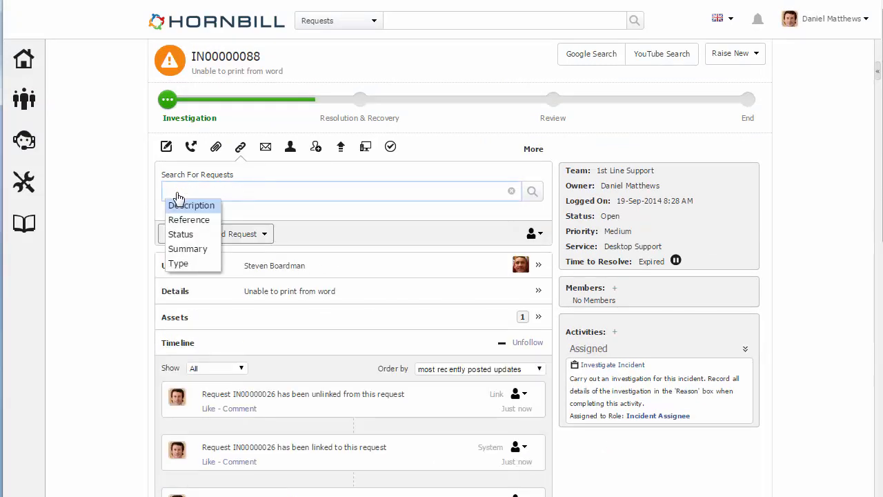
# Step: Run a free-text 'printing' request search, then list the linked request types to raise
pyautogui.write('printing')
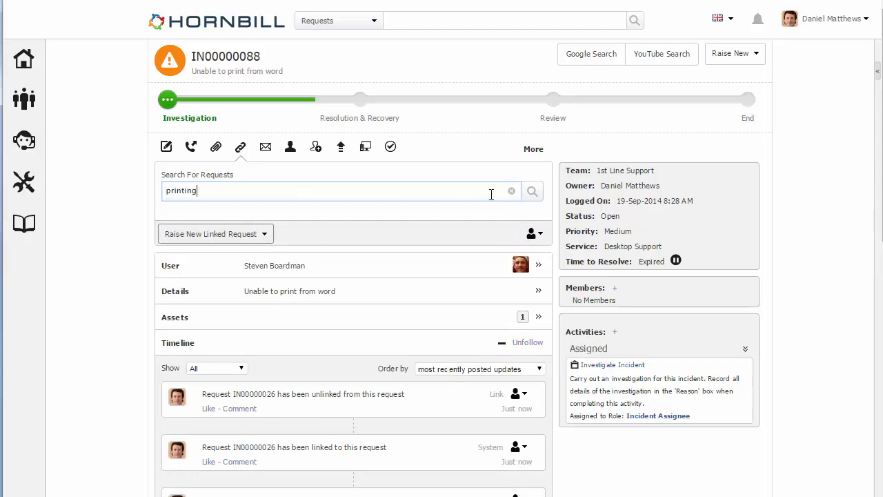
pyautogui.click(532, 190)
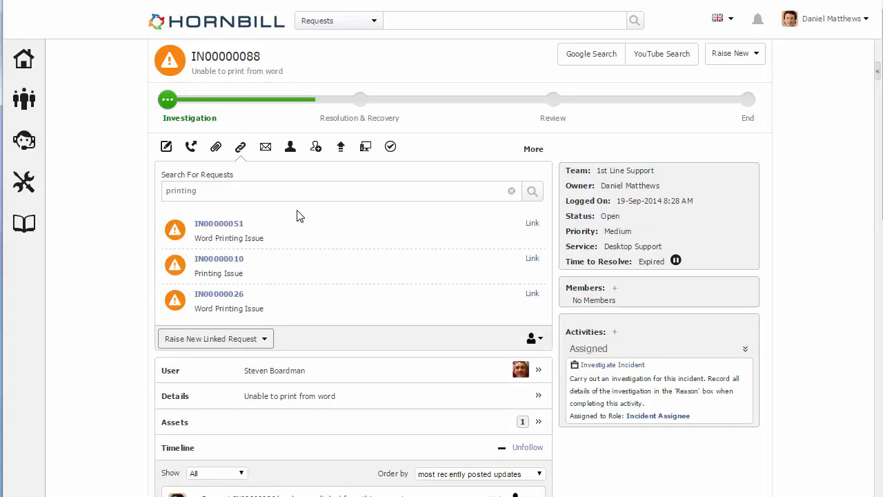
pyautogui.moveTo(223, 309)
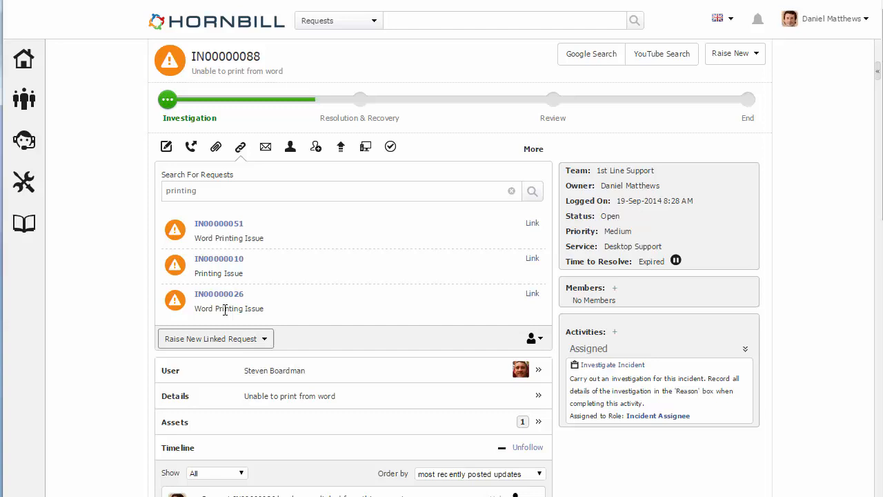
pyautogui.click(264, 338)
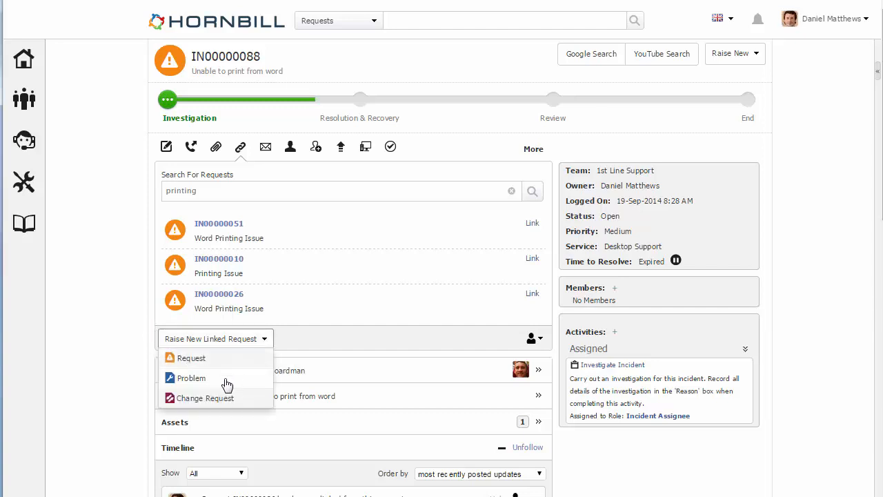
# Step: Raise a linked Problem, keeping the summary and Finance Printer asset, assigned to Problem Management
pyautogui.click(191, 378)
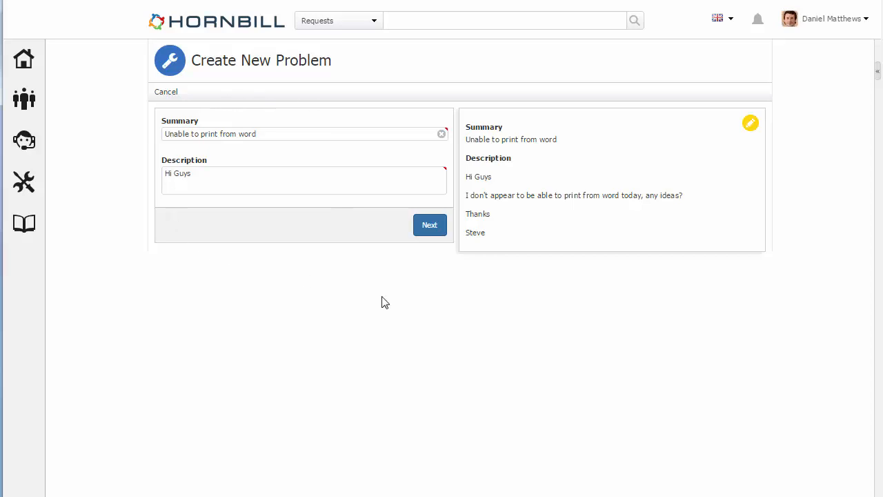
pyautogui.click(429, 224)
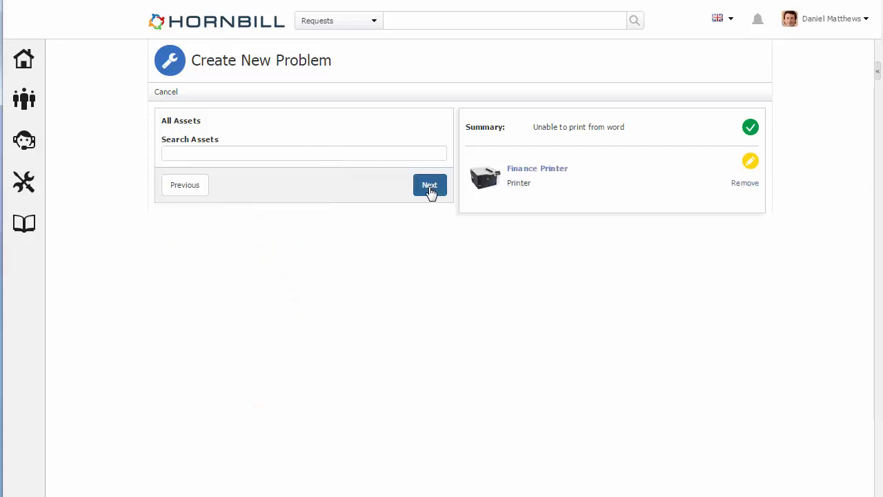
pyautogui.click(429, 185)
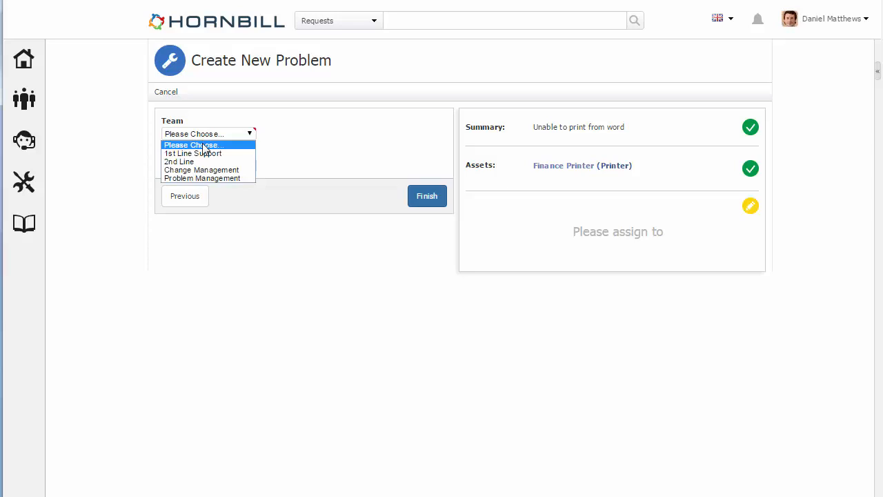
pyautogui.click(201, 178)
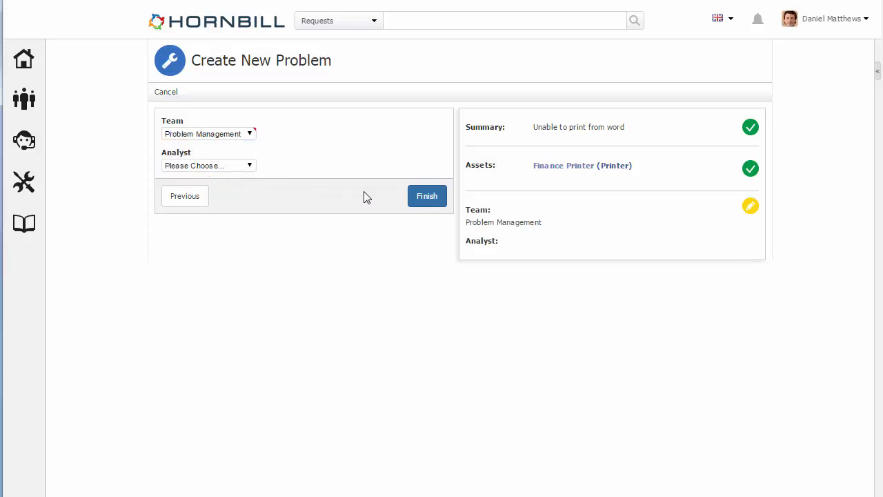
# Step: Finish raising problem PM00000090 and view its record
pyautogui.click(426, 196)
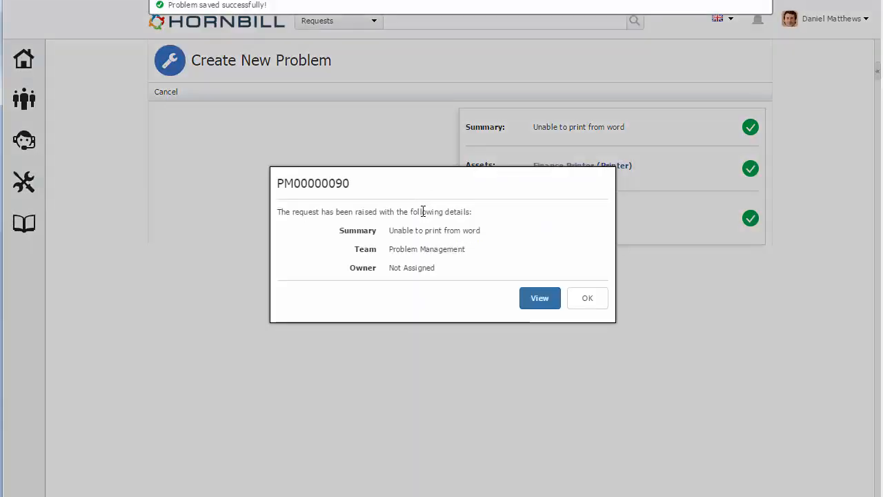
pyautogui.click(588, 298)
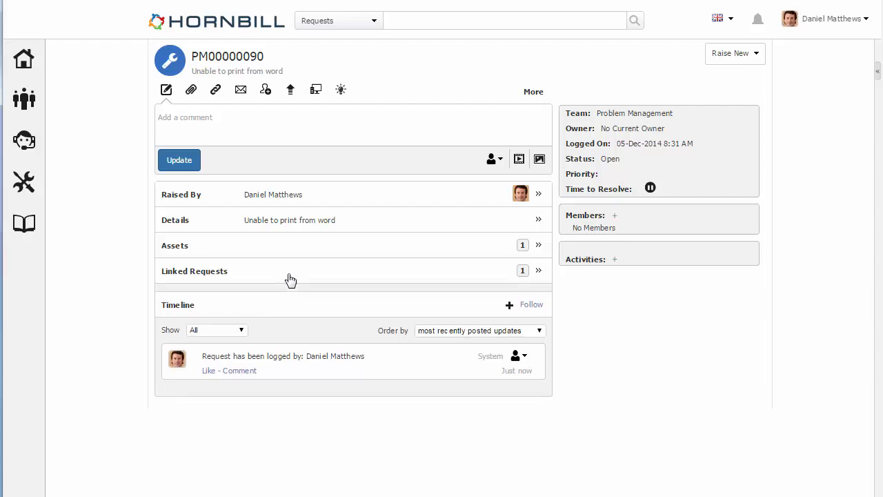
# Step: Expand PM00000090's Linked Requests and open linked incident IN00000088
pyautogui.click(538, 270)
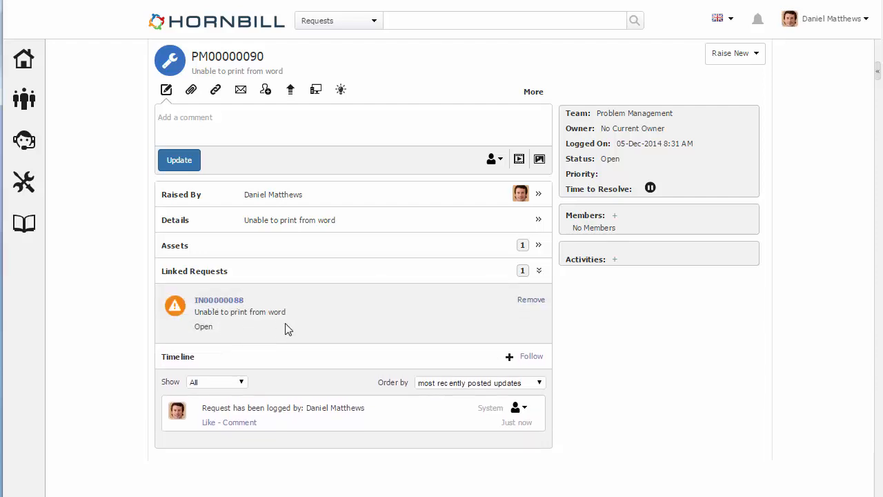
pyautogui.moveTo(513, 317)
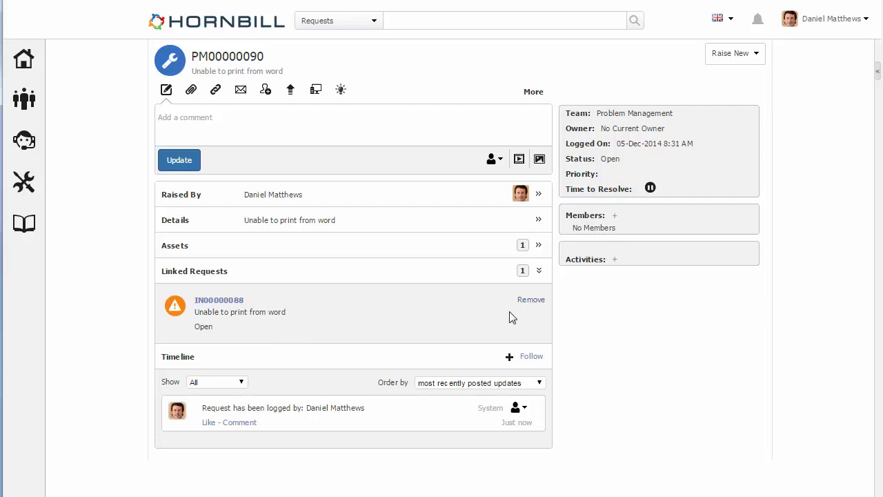
pyautogui.click(218, 300)
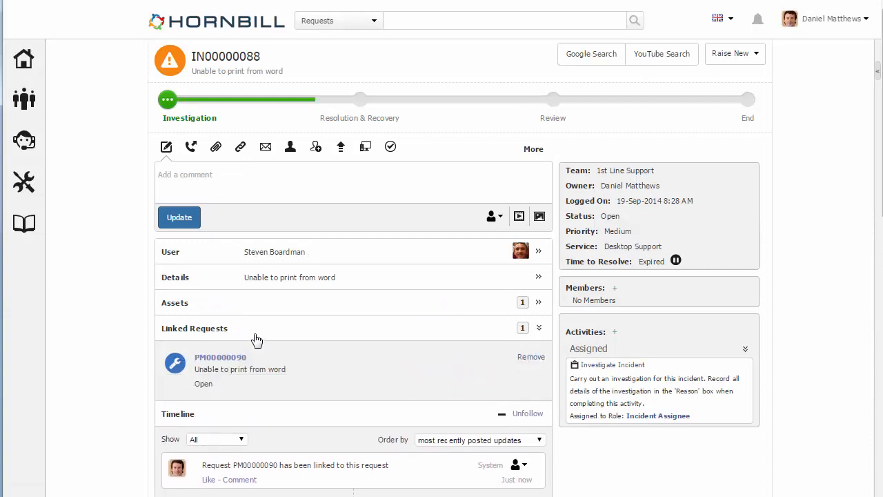
pyautogui.moveTo(516, 378)
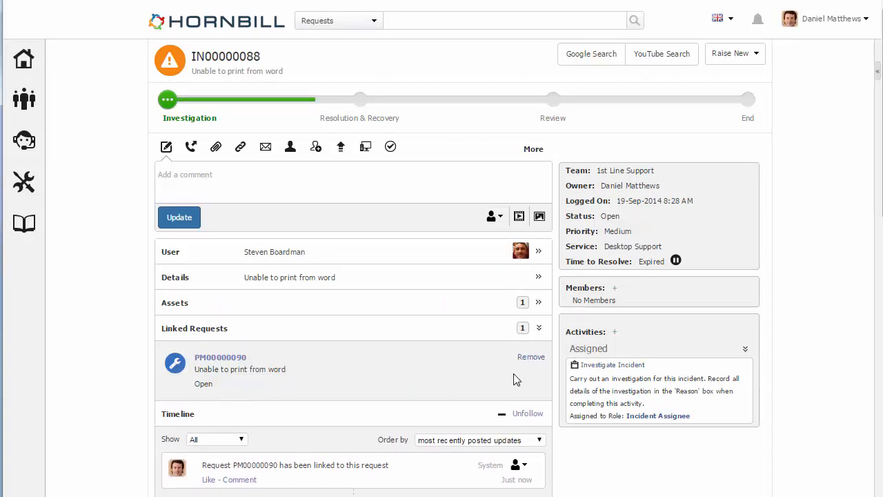
pyautogui.moveTo(539, 381)
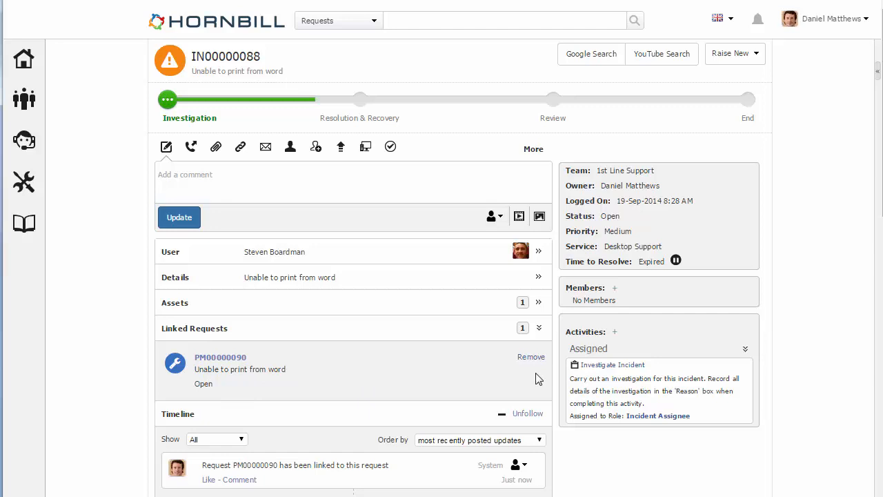